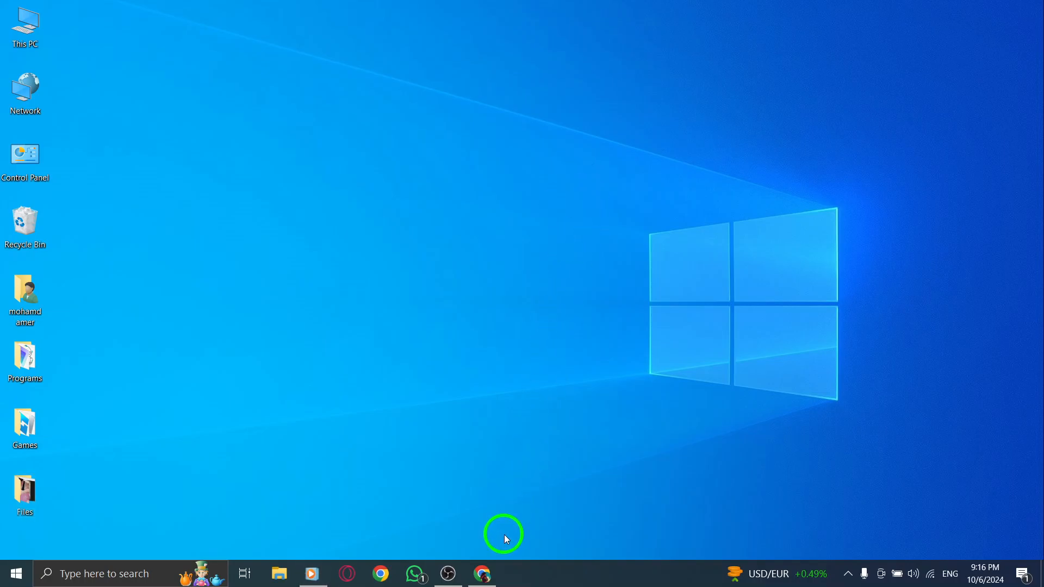
Step: Restore the Chrome window showing the Instagram home feed from the taskbar
click(480, 573)
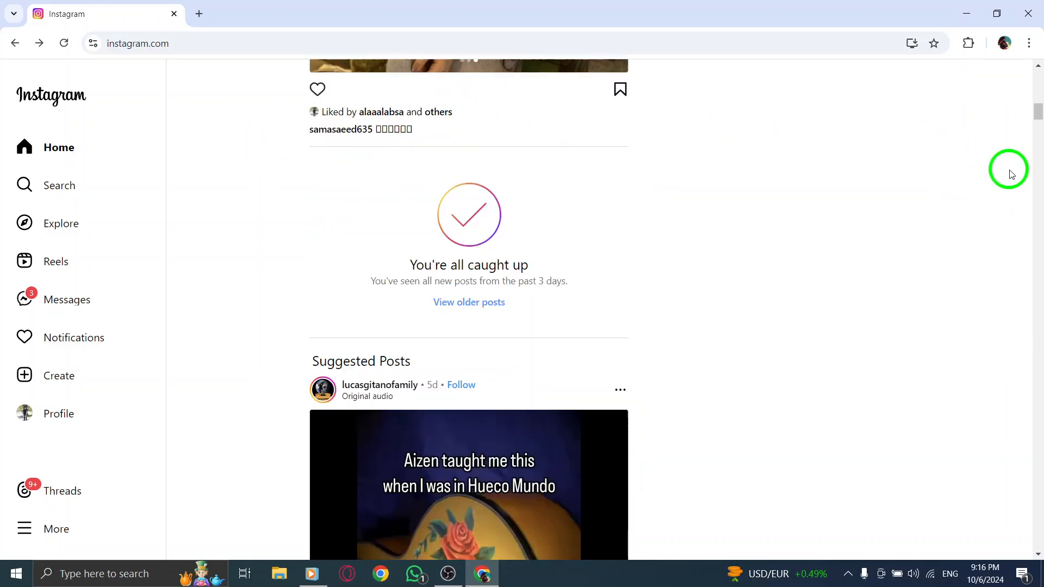
Step: Scroll to the top of the feed and select Switch beside ameroo_ja
scroll(up, 3)
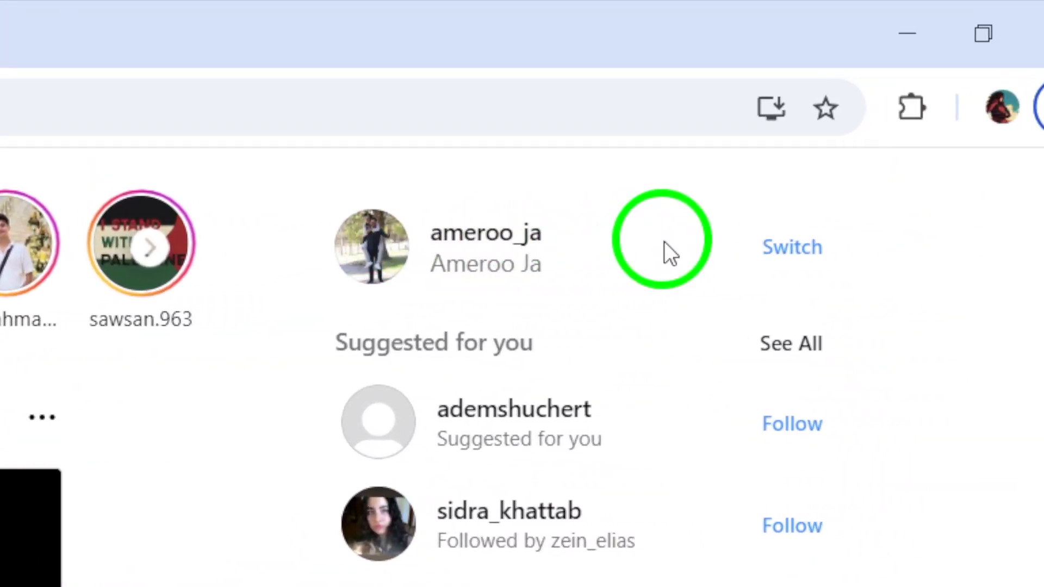
click(791, 246)
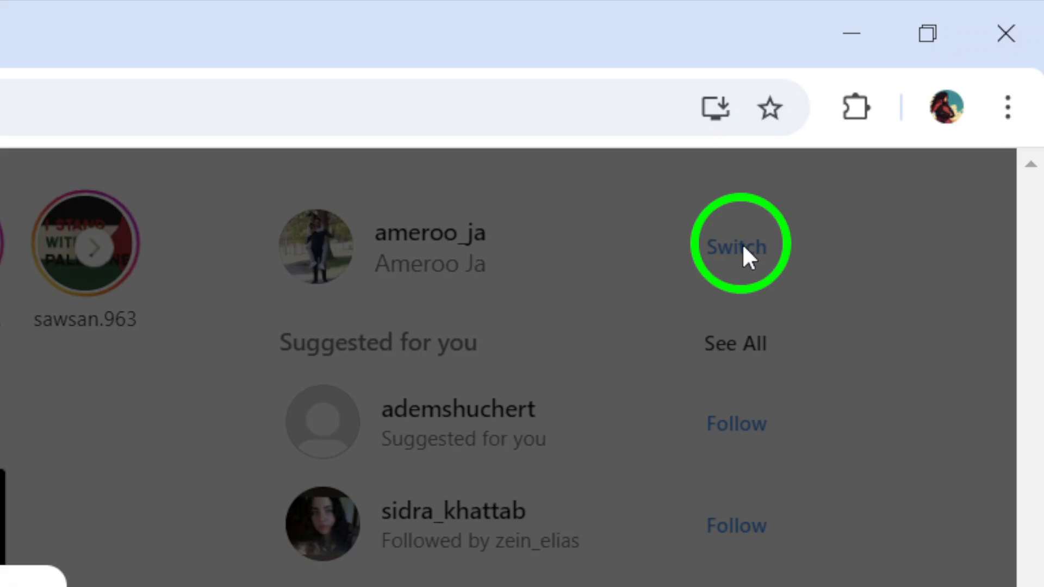
Step: Choose the ameroo.ja account from the saved accounts list
click(735, 246)
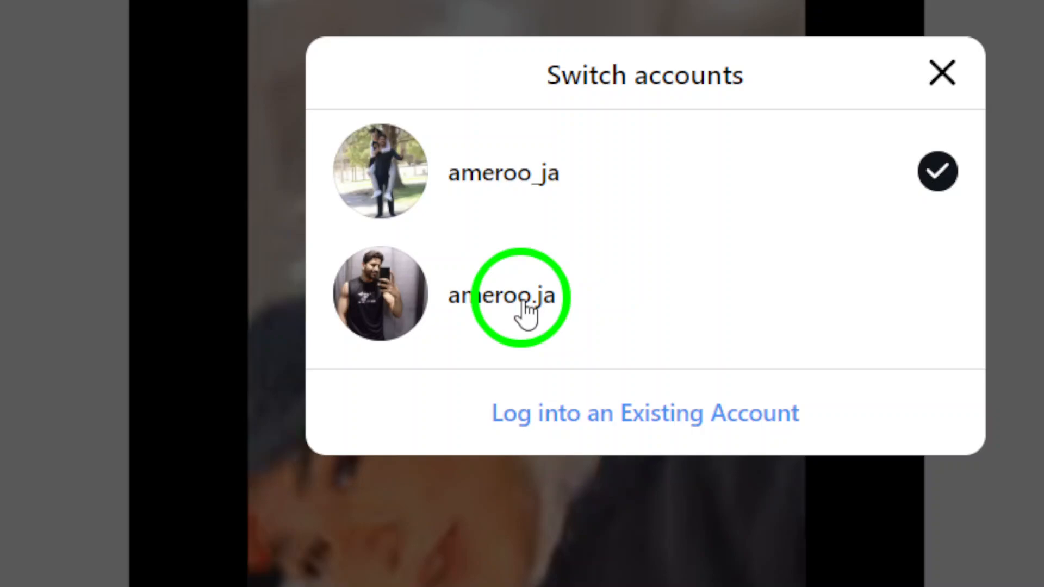
click(509, 296)
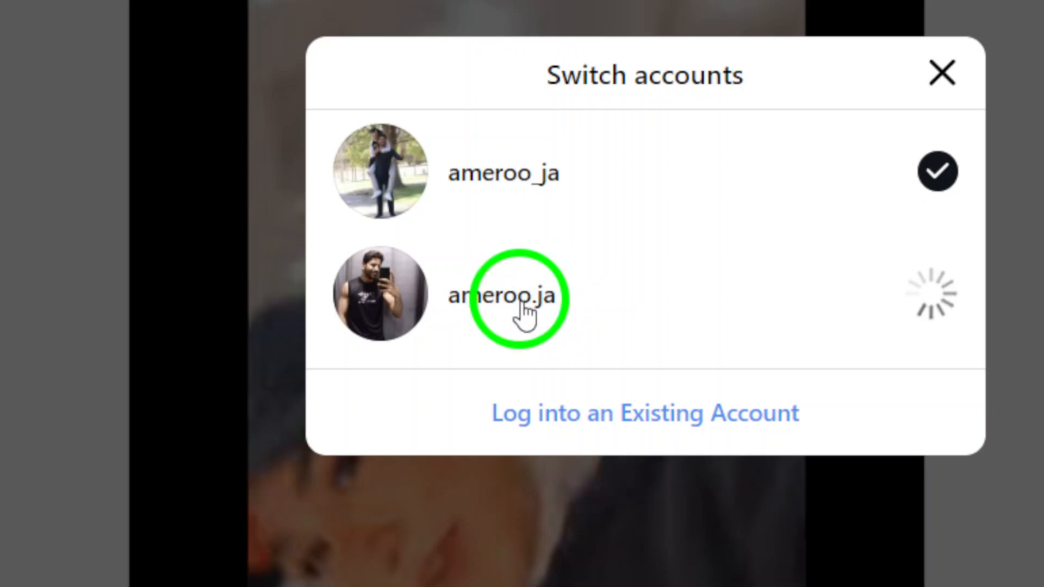
click(509, 296)
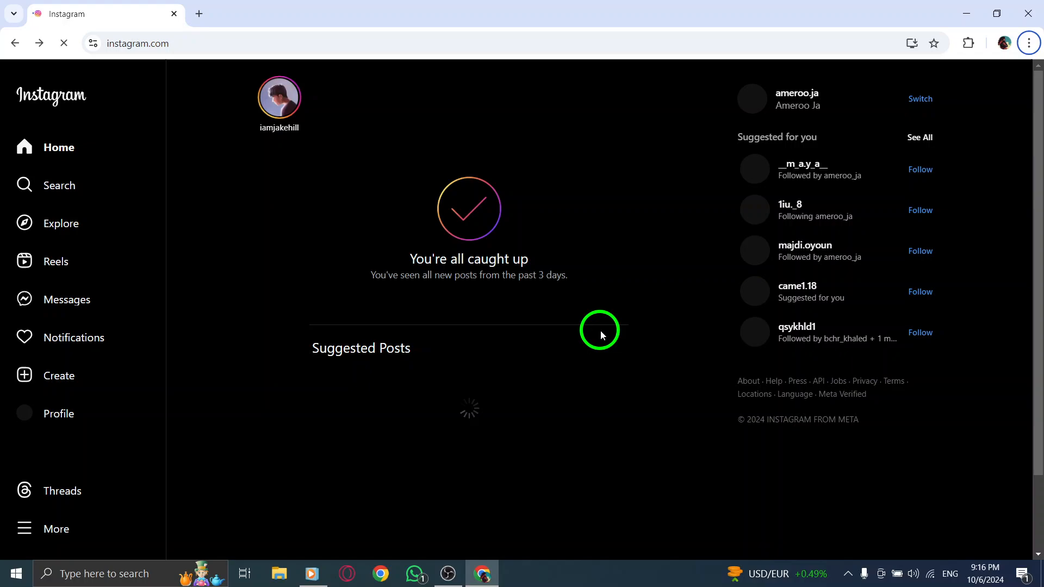
mouse_move(468, 346)
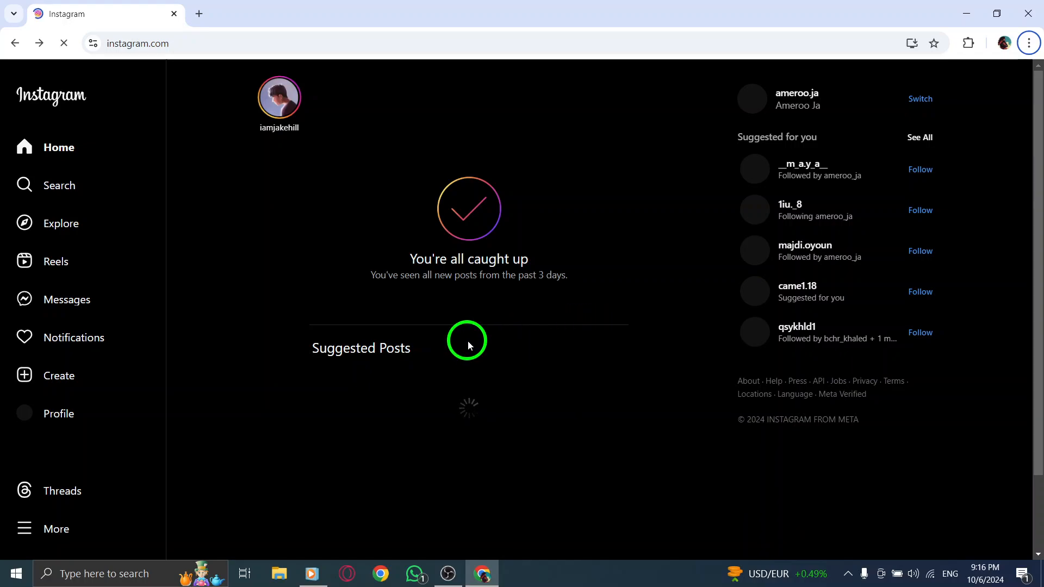
Step: Open Switch accounts from the More menu and confirm ameroo.ja is checked
click(56, 528)
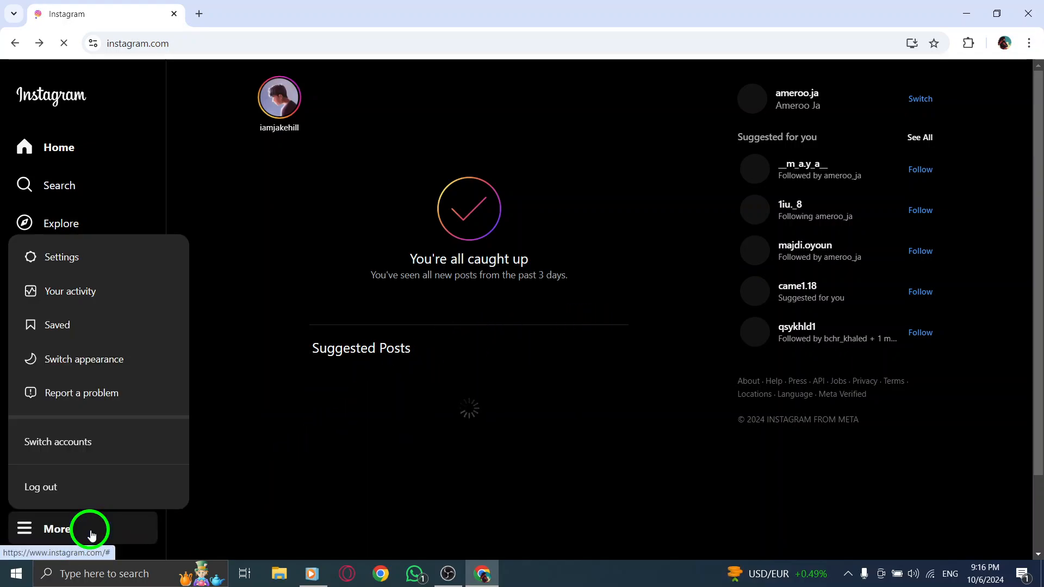
click(83, 358)
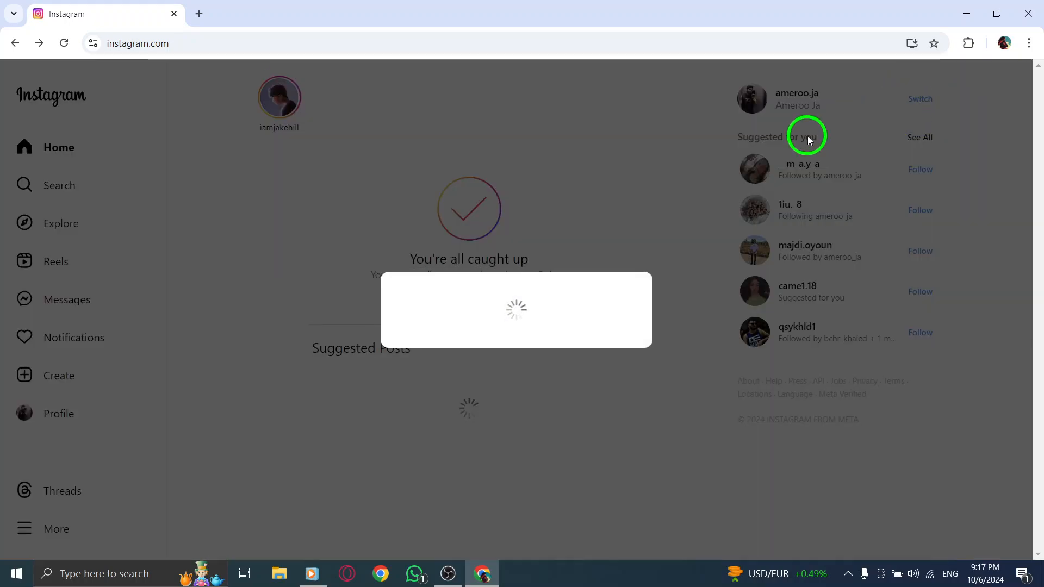
click(919, 99)
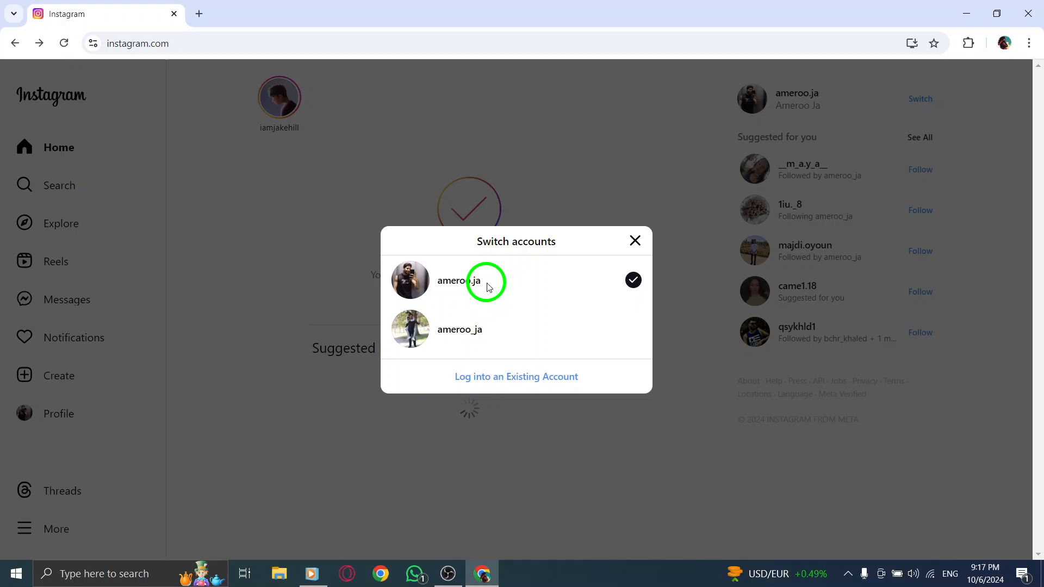
mouse_move(486, 252)
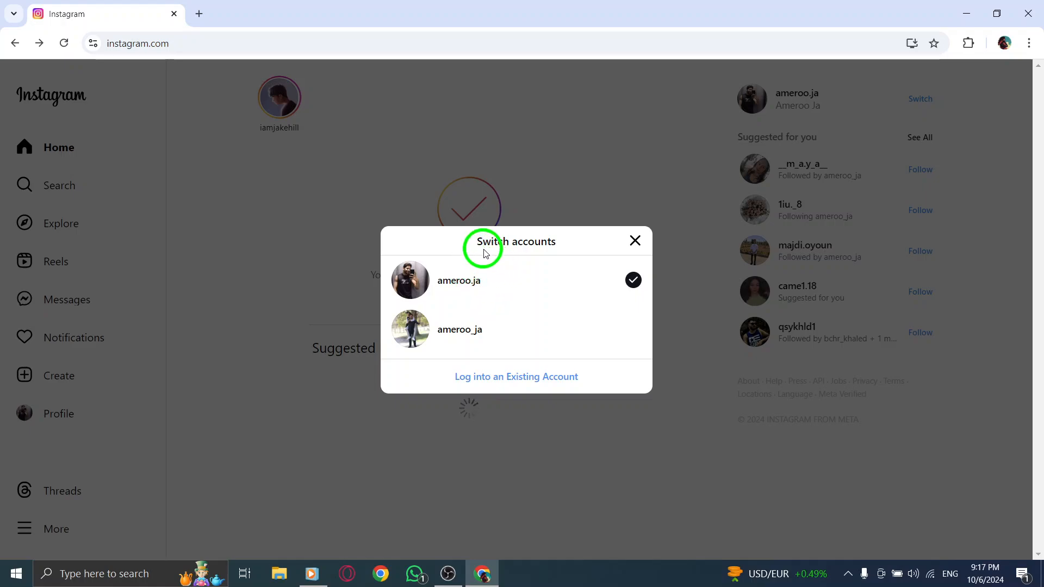